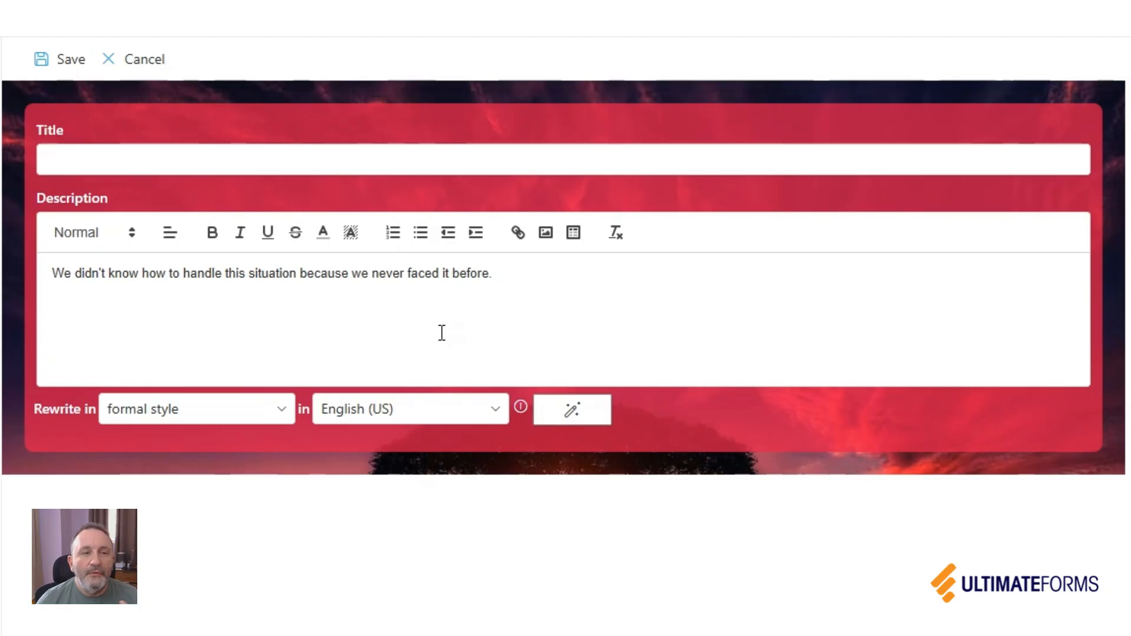
# - Rewrite the Description sentence in formal style with English (US) using the magic wand
pyautogui.click(572, 409)
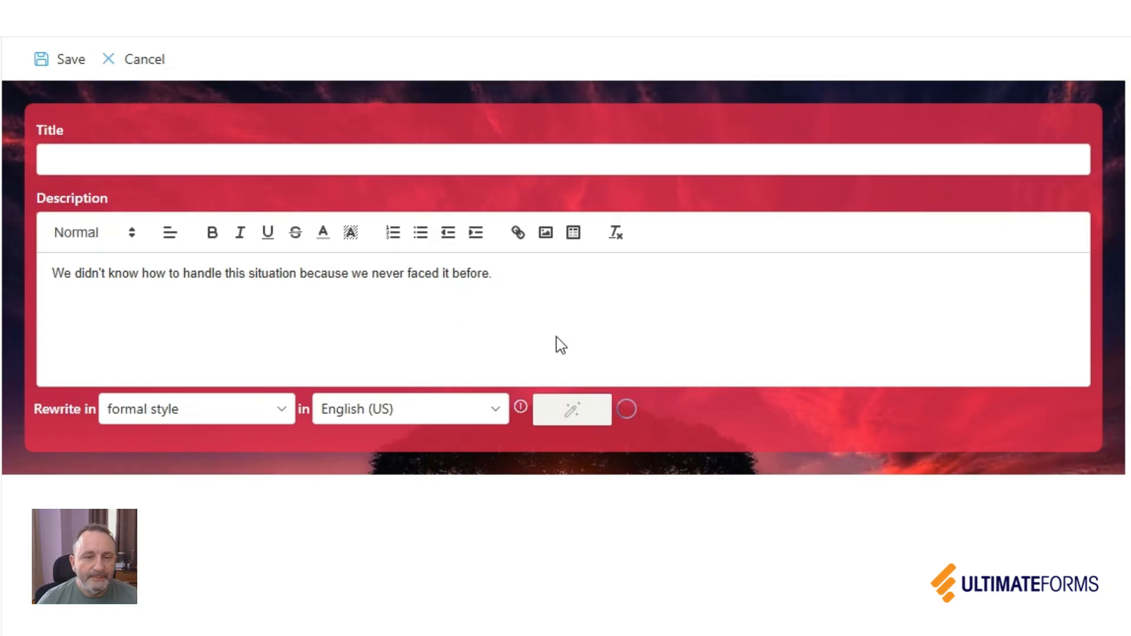
pyautogui.click(571, 408)
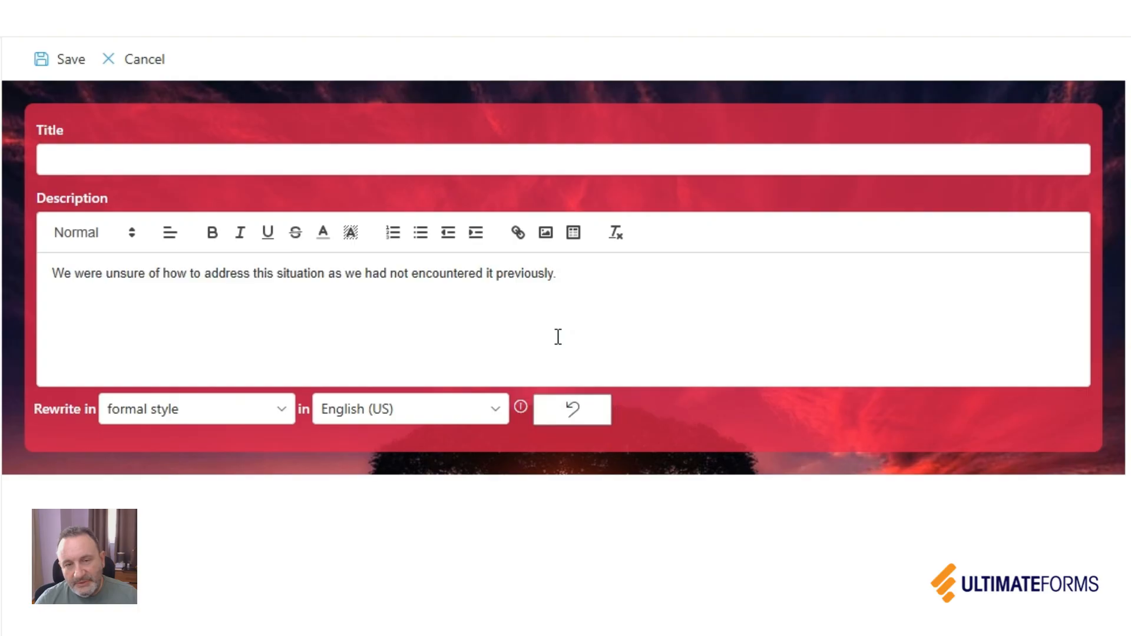
pyautogui.moveTo(569, 415)
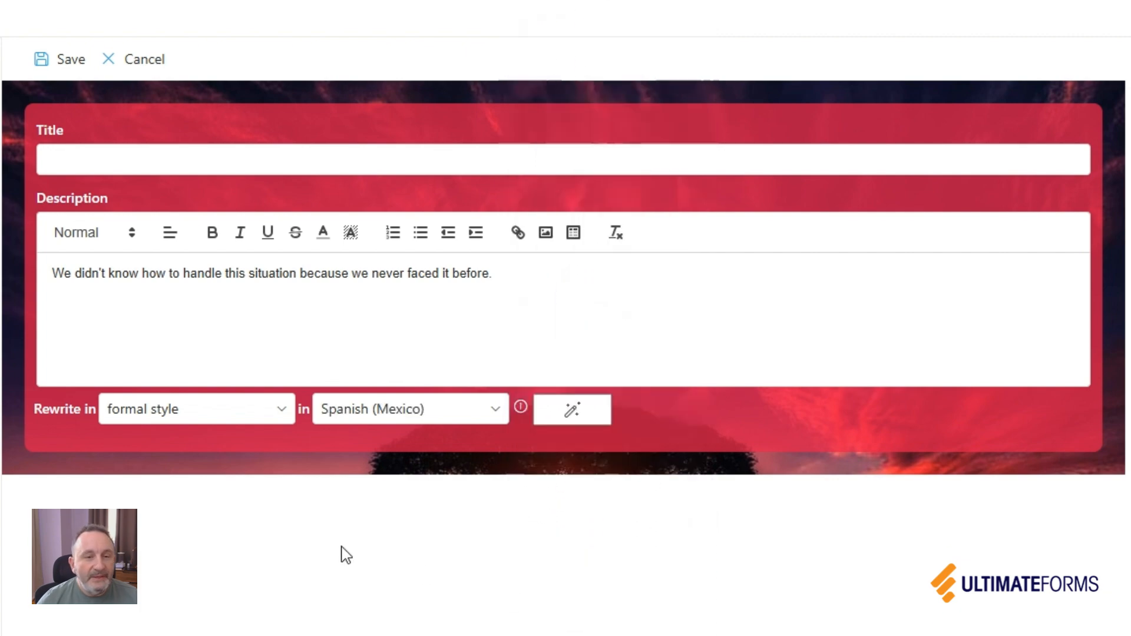
# - Rewrite the restored Description sentence in formal Spanish (Mexico) using the magic wand
pyautogui.click(571, 408)
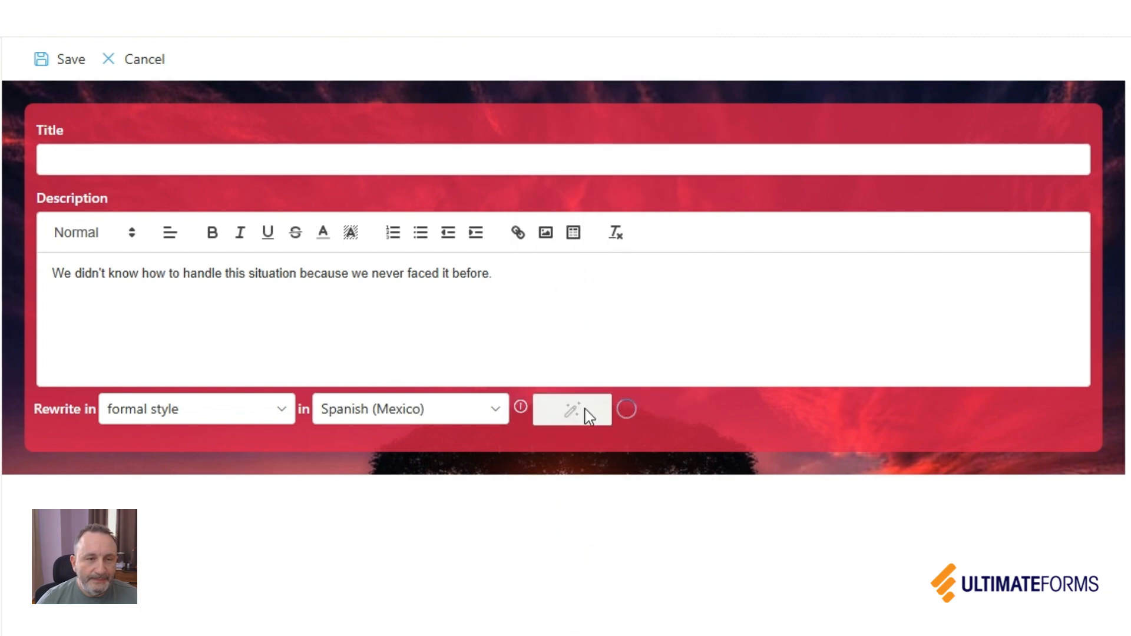
pyautogui.click(571, 409)
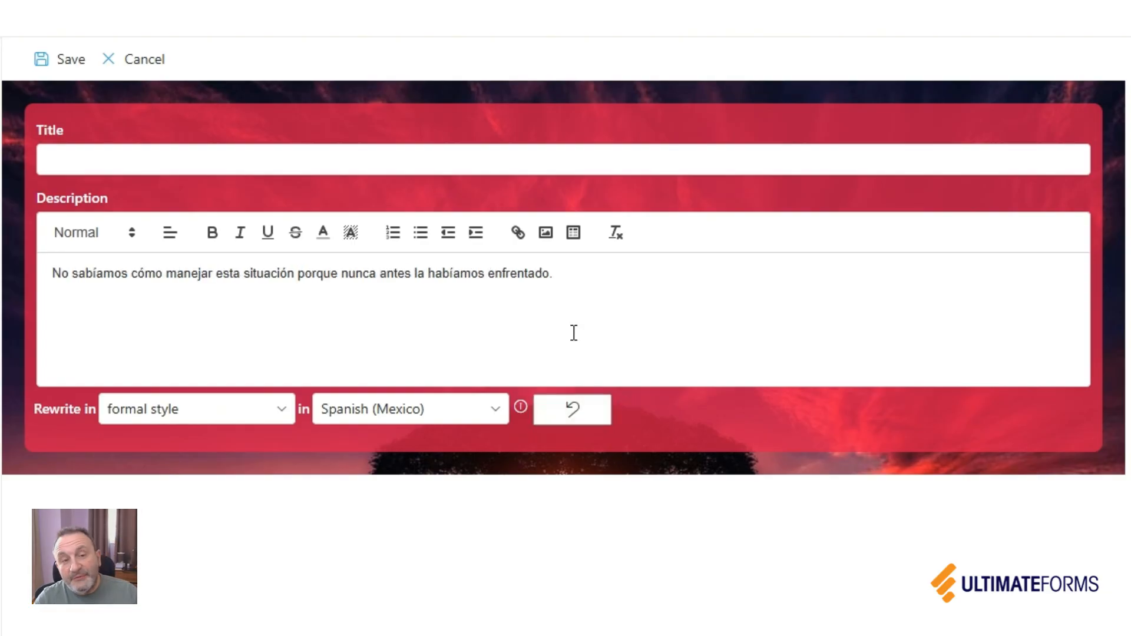